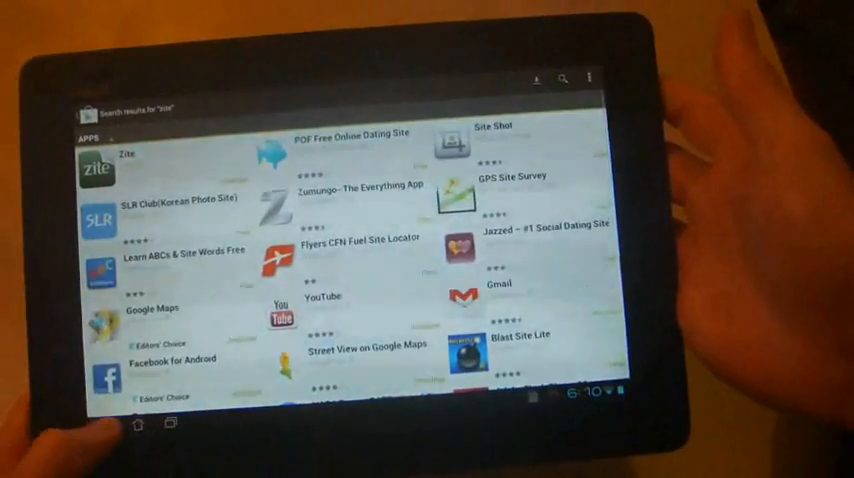
- Open the Zite app listing from the Play Store search results for 'zite'
left_click(137, 421)
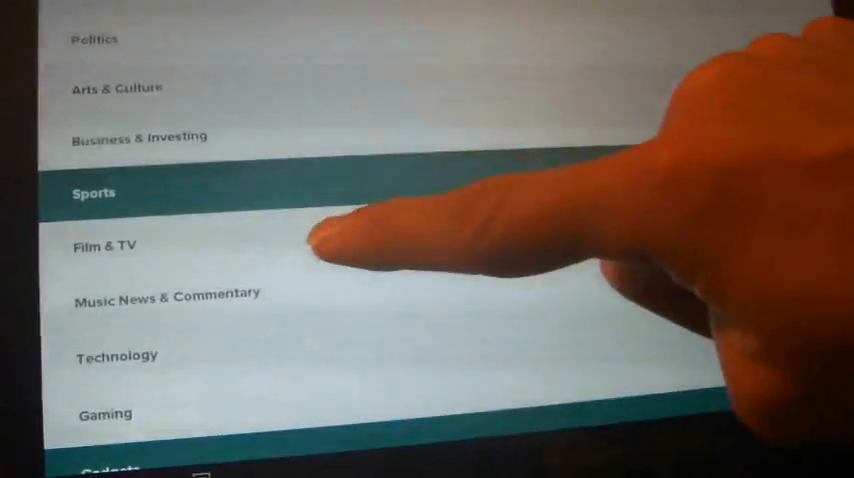
- Add Sports to the chosen Zite topic sections
left_click(105, 245)
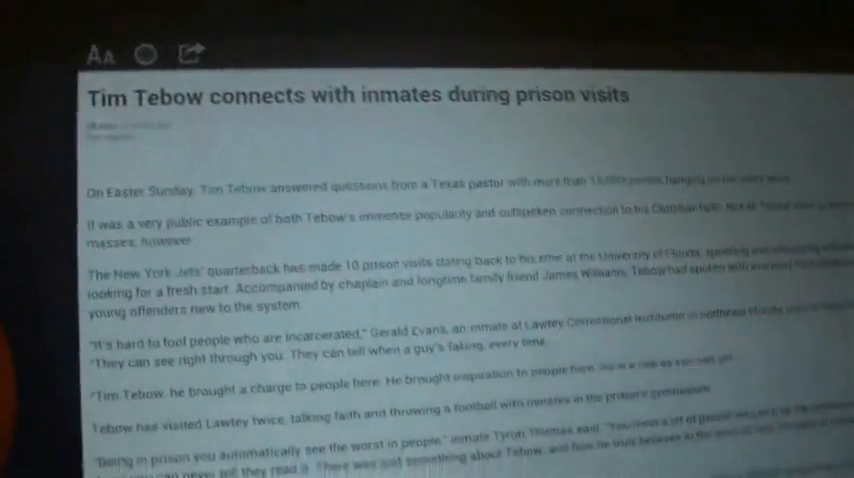
- Scroll through the Tim Tebow prison visits article and bring up the article toolbar
scroll("down", 3)
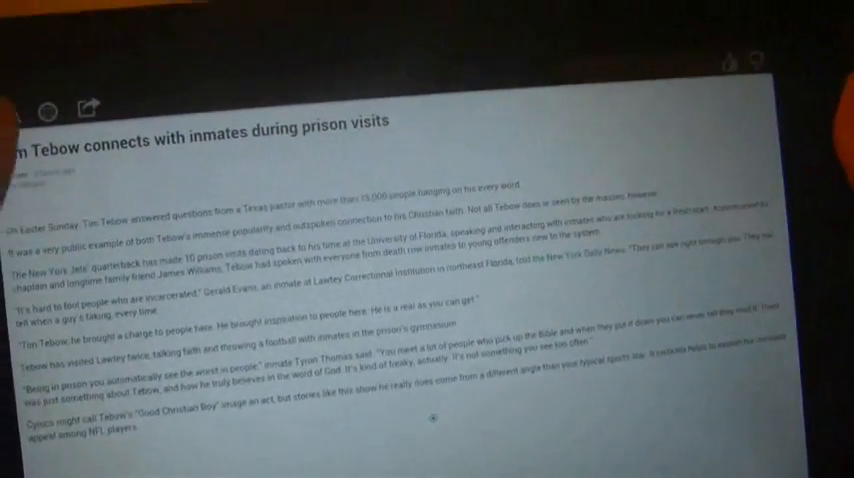
left_click(93, 110)
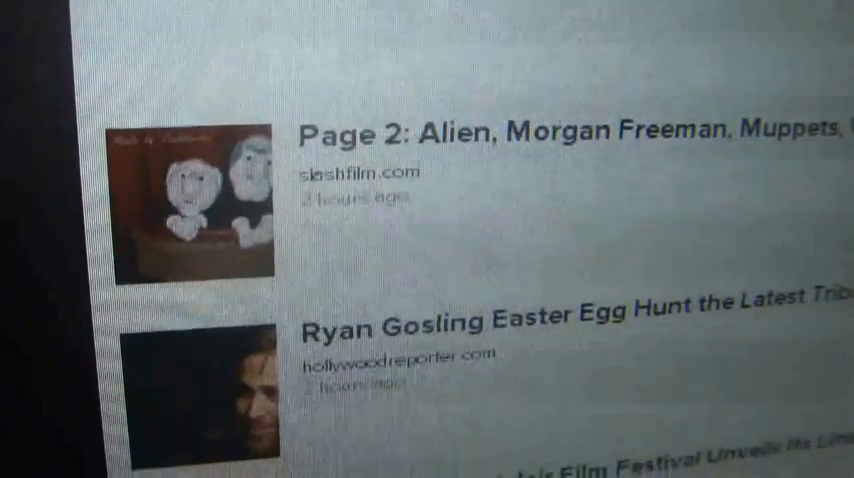
- Scroll the Film & TV headlines from slashfilm.com and hollywoodreporter.com
scroll("down", 3)
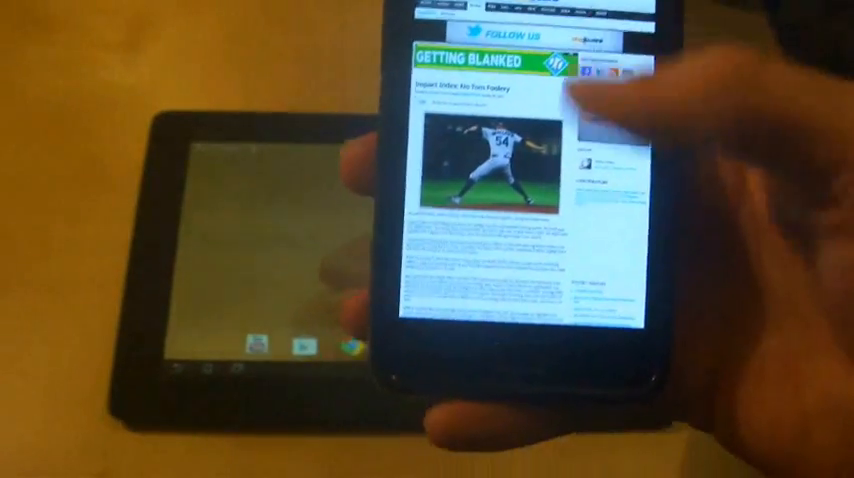
- Scroll the Getting Blanked baseball article's original web page on the phone
scroll("down", 3)
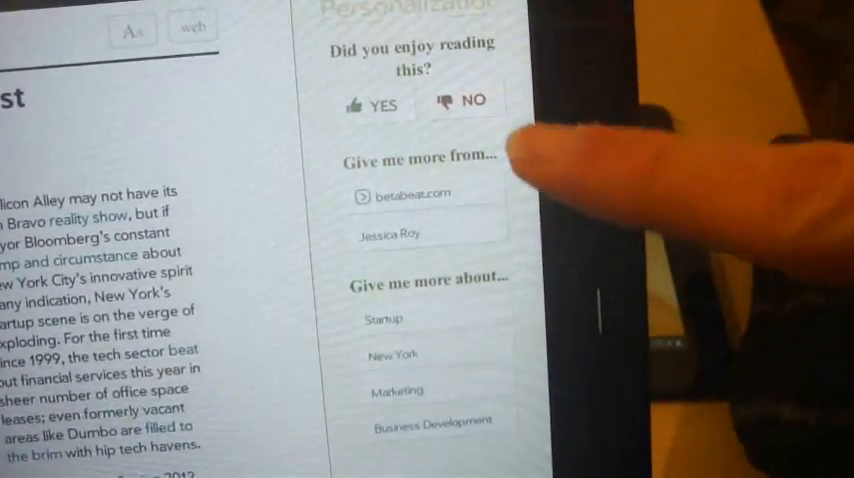
- Scroll to the Personalization suggestions for betabeat.com, Jessica Roy, Startup and Marketing
scroll("down", 3)
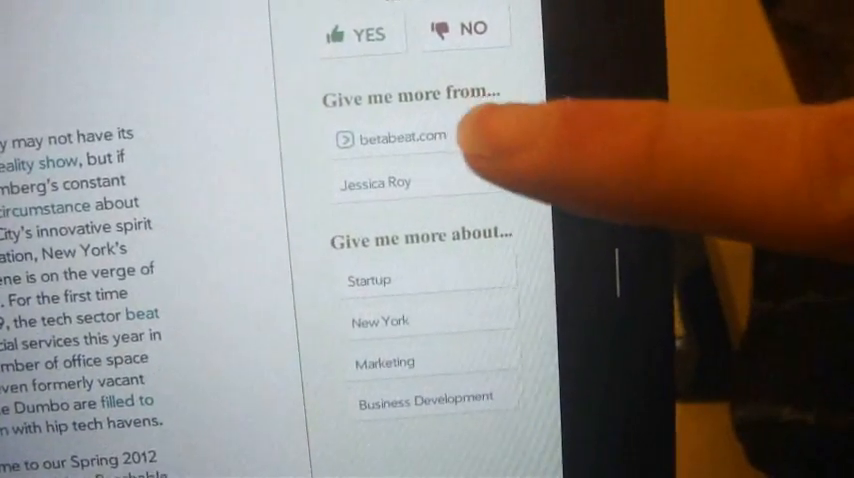
scroll("down", 3)
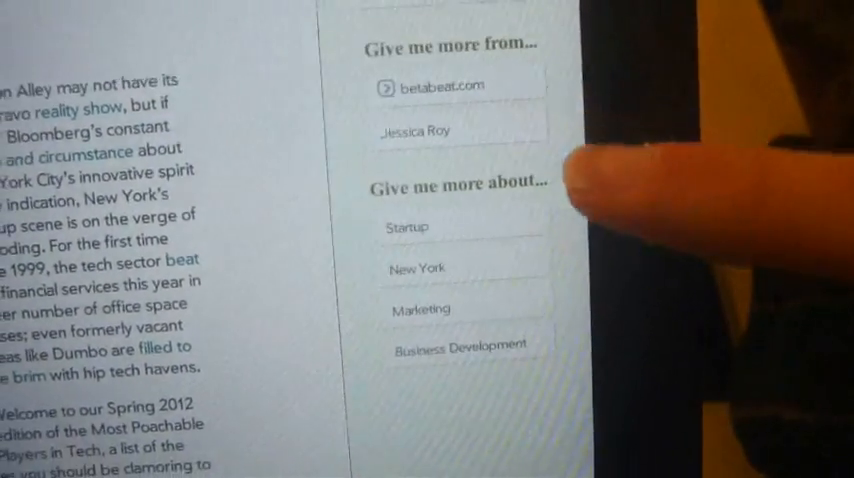